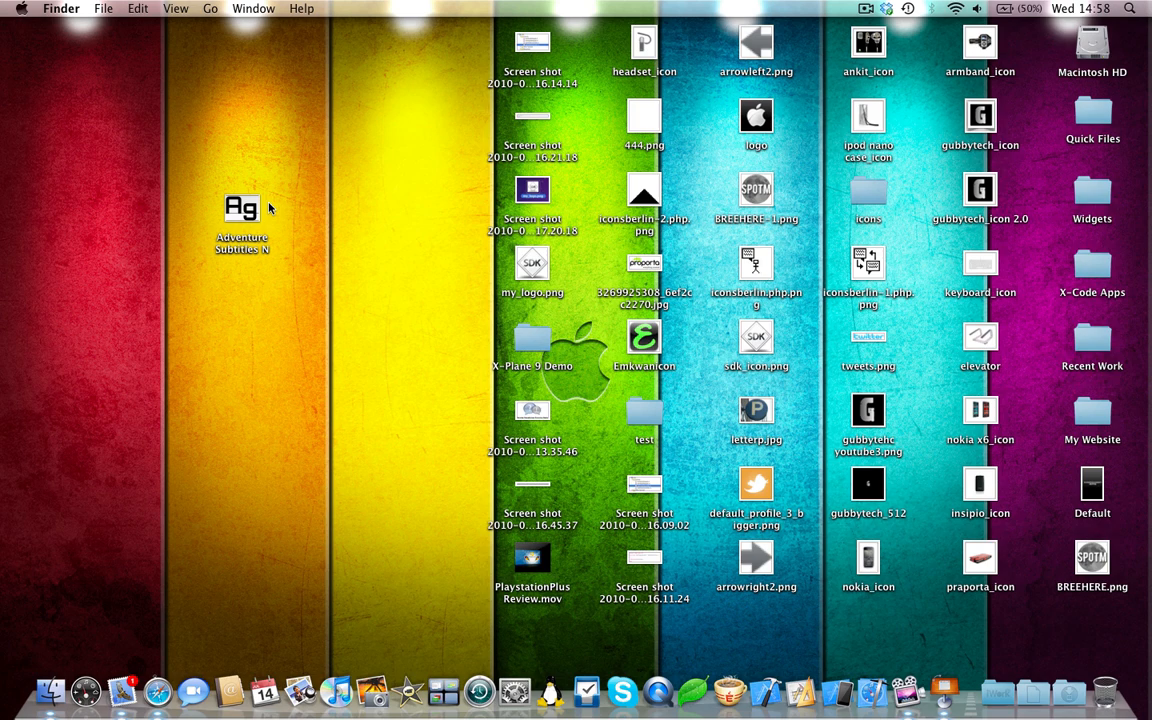
Preview the downloaded Adventure Subtitles font file from the desktop, then launch Font Book.
{"action": "left_click", "coordinate": [241, 207]}
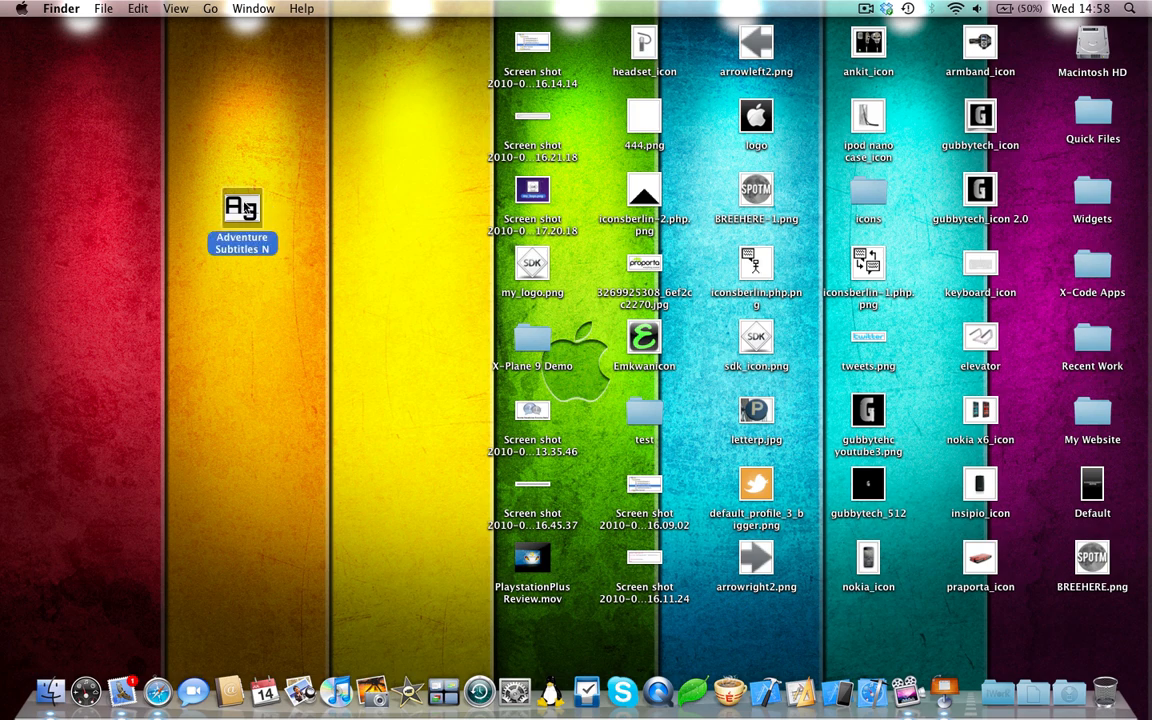
{"action": "double_click", "coordinate": [242, 207]}
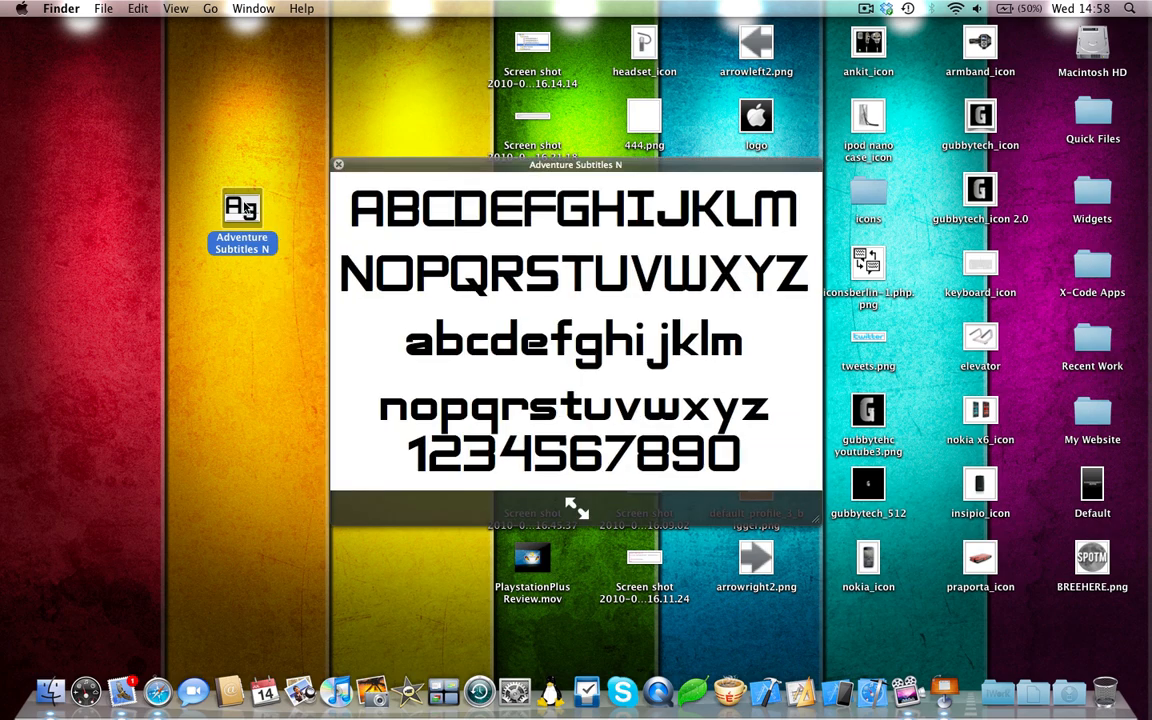
{"action": "left_click", "coordinate": [338, 164]}
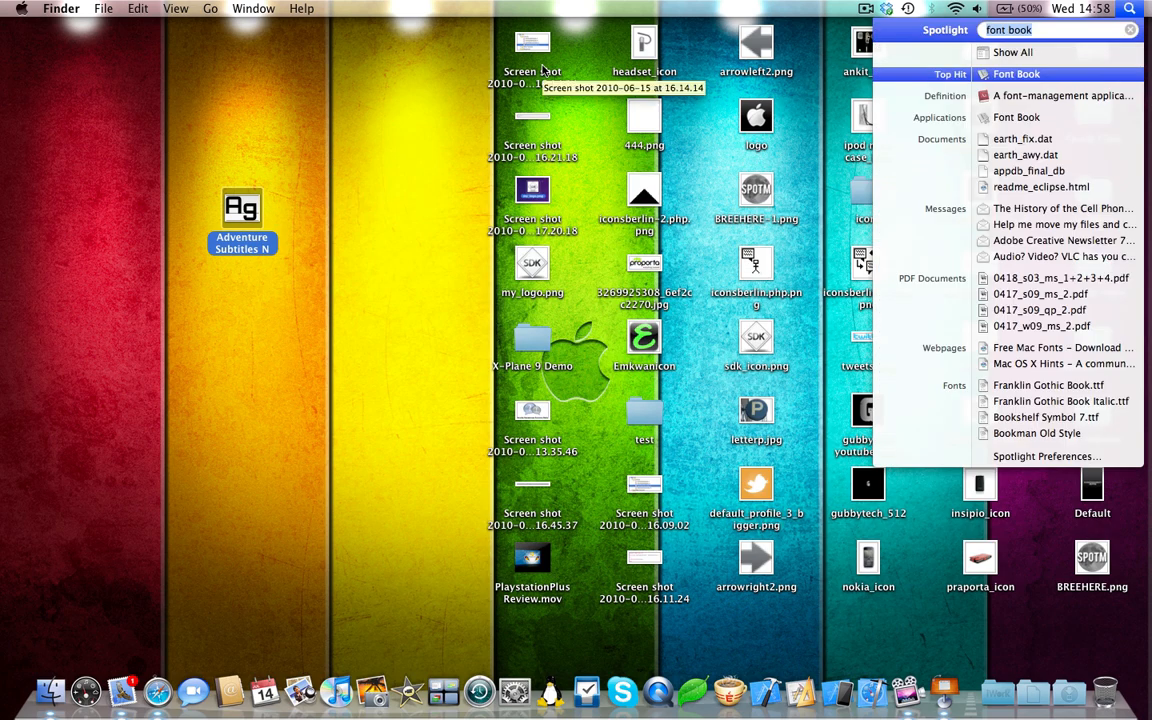
{"action": "left_click", "coordinate": [1016, 73]}
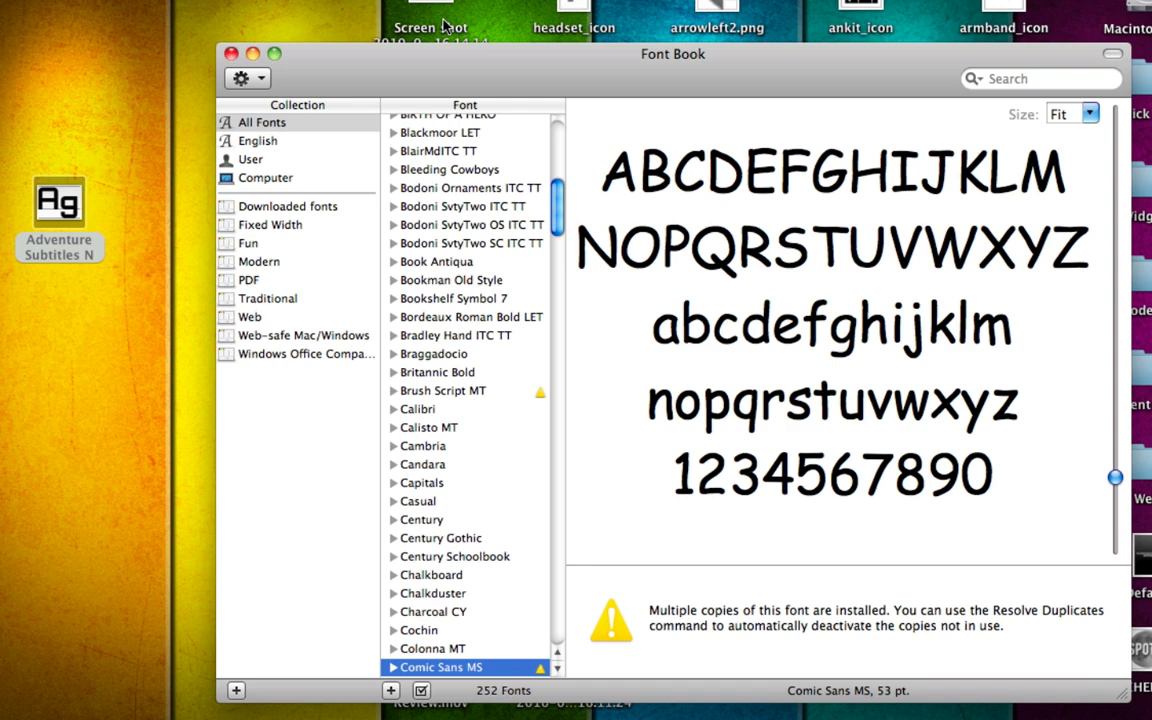
Show the downloaded fonts collection and preview Adventure Subtitles' sample alphabet.
{"action": "left_click", "coordinate": [287, 206]}
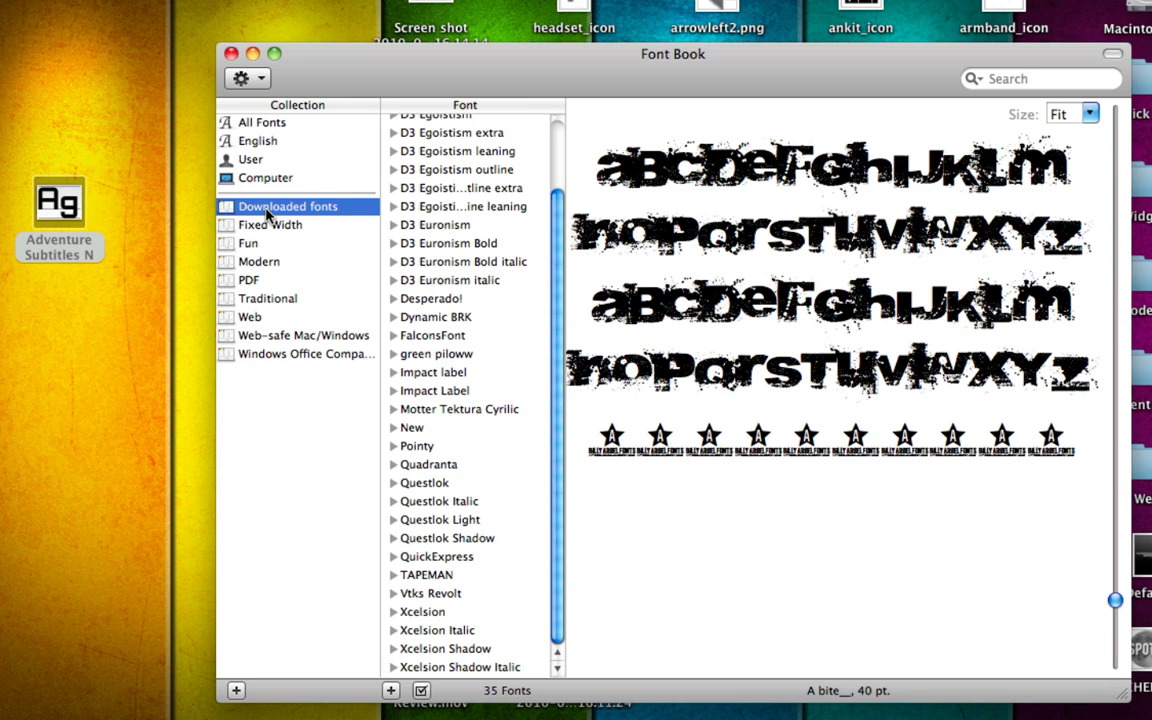
{"action": "mouse_move", "coordinate": [389, 249]}
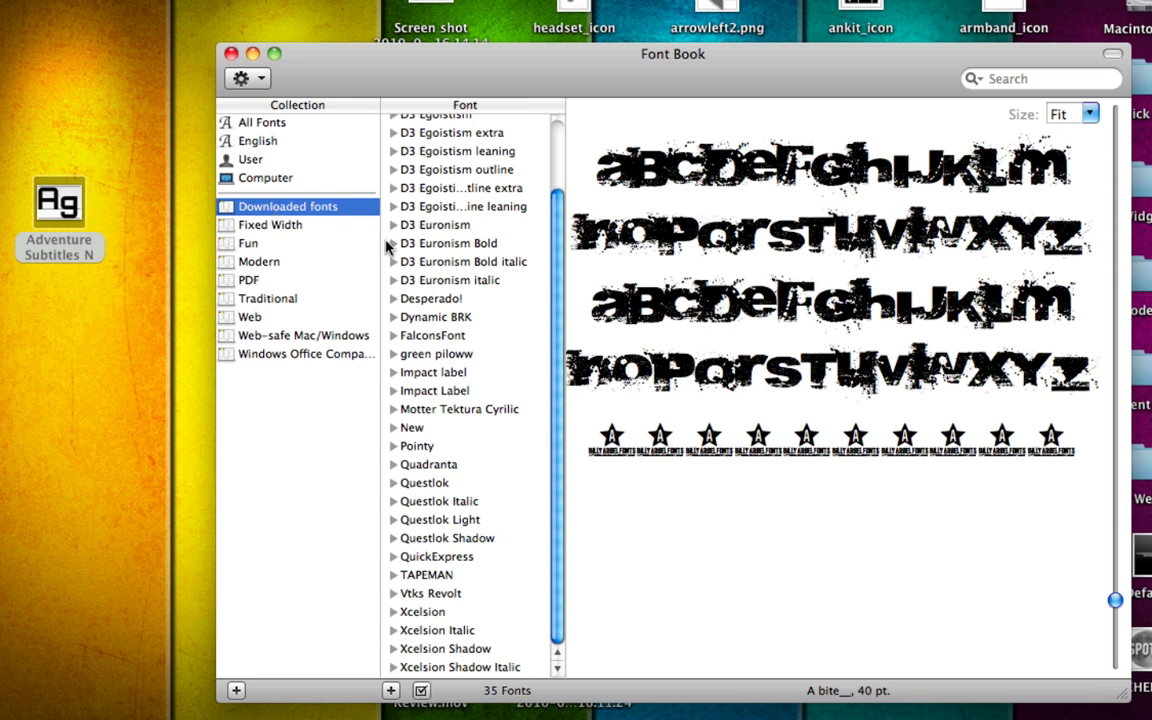
{"action": "scroll", "scroll_direction": "up", "scroll_amount": 3}
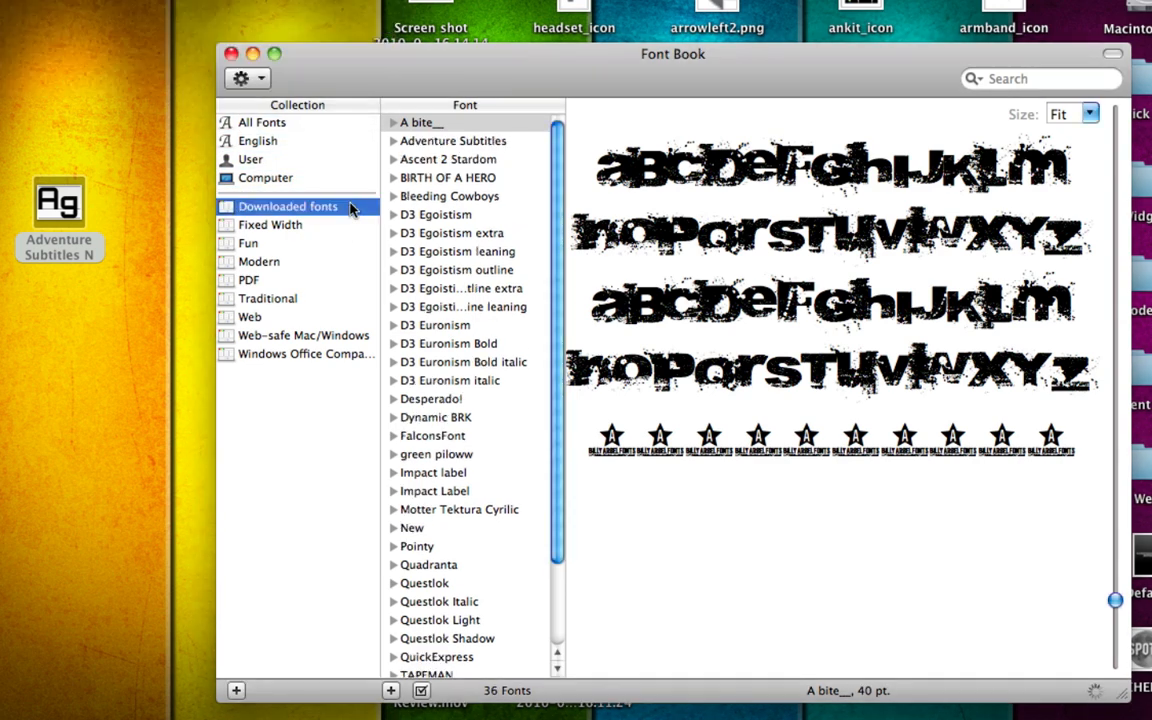
{"action": "left_click", "coordinate": [453, 140]}
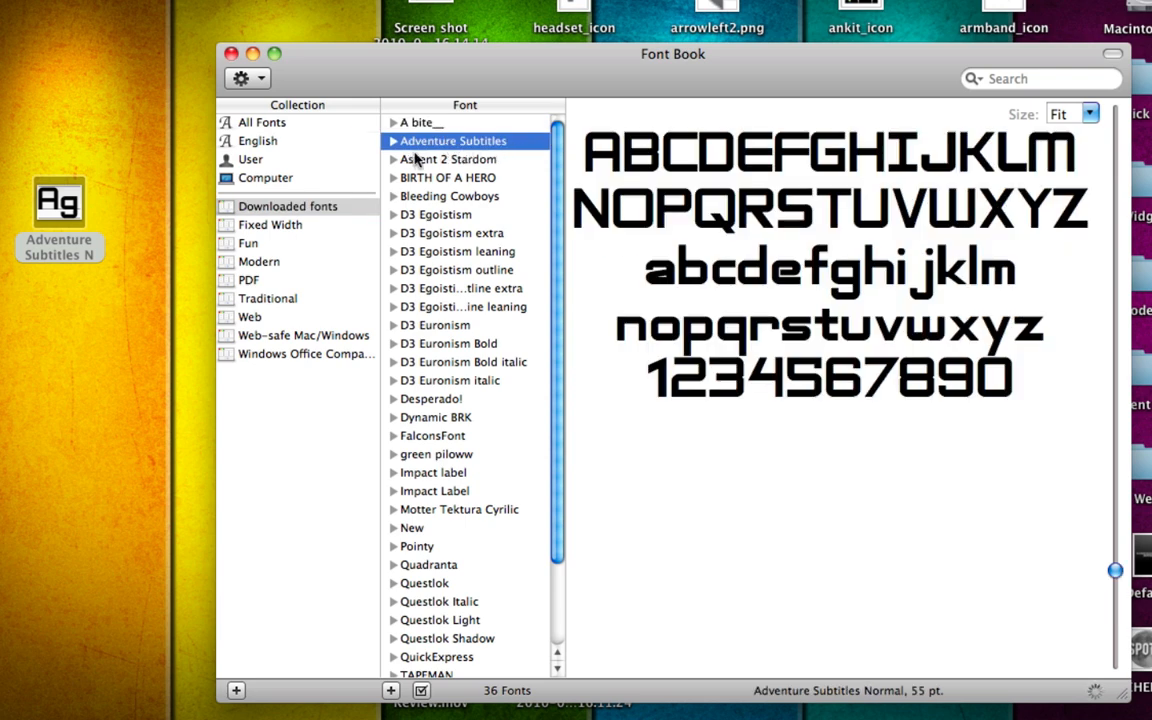
{"action": "mouse_move", "coordinate": [505, 160]}
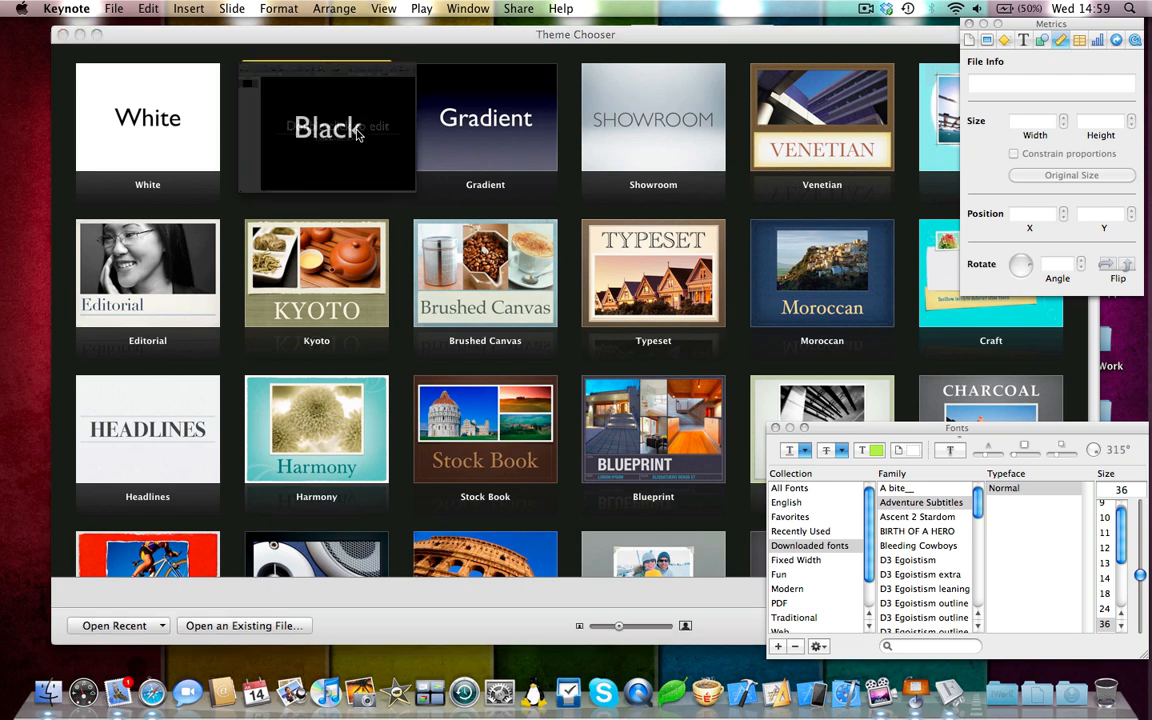
Start a new Keynote presentation with the Black theme and show the Fonts panel.
{"action": "double_click", "coordinate": [328, 127]}
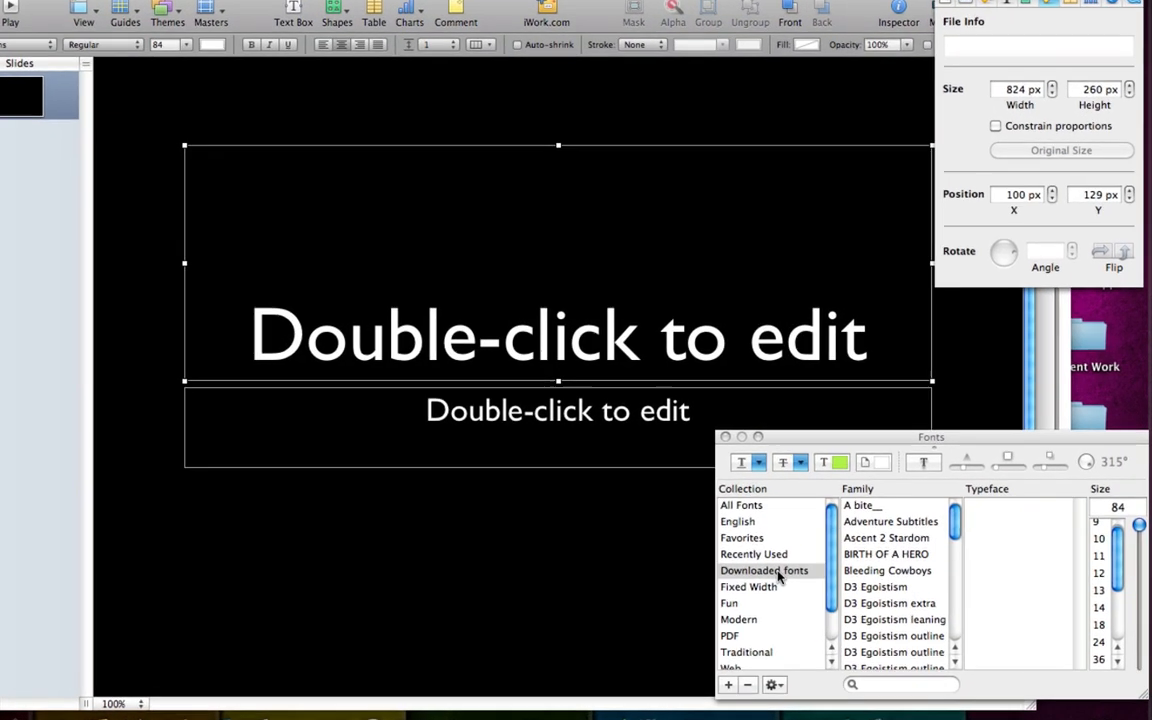
{"action": "left_click_drag", "start_coordinate": [930, 436], "coordinate": [870, 440]}
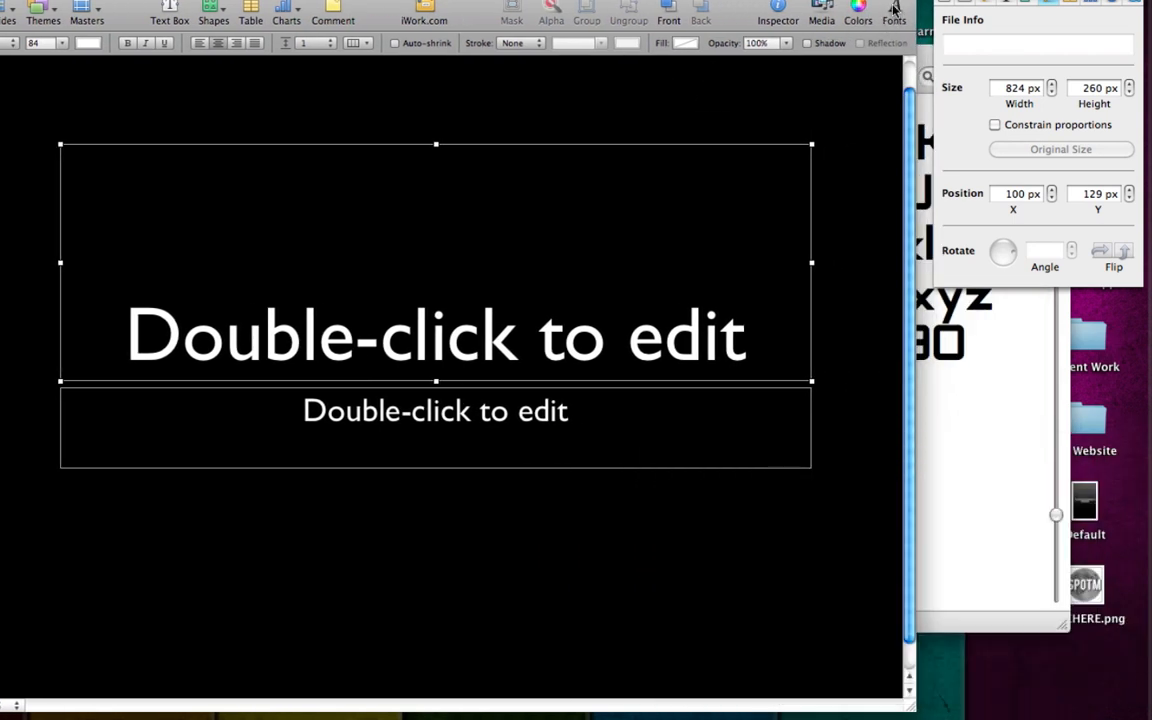
{"action": "left_click", "coordinate": [893, 12]}
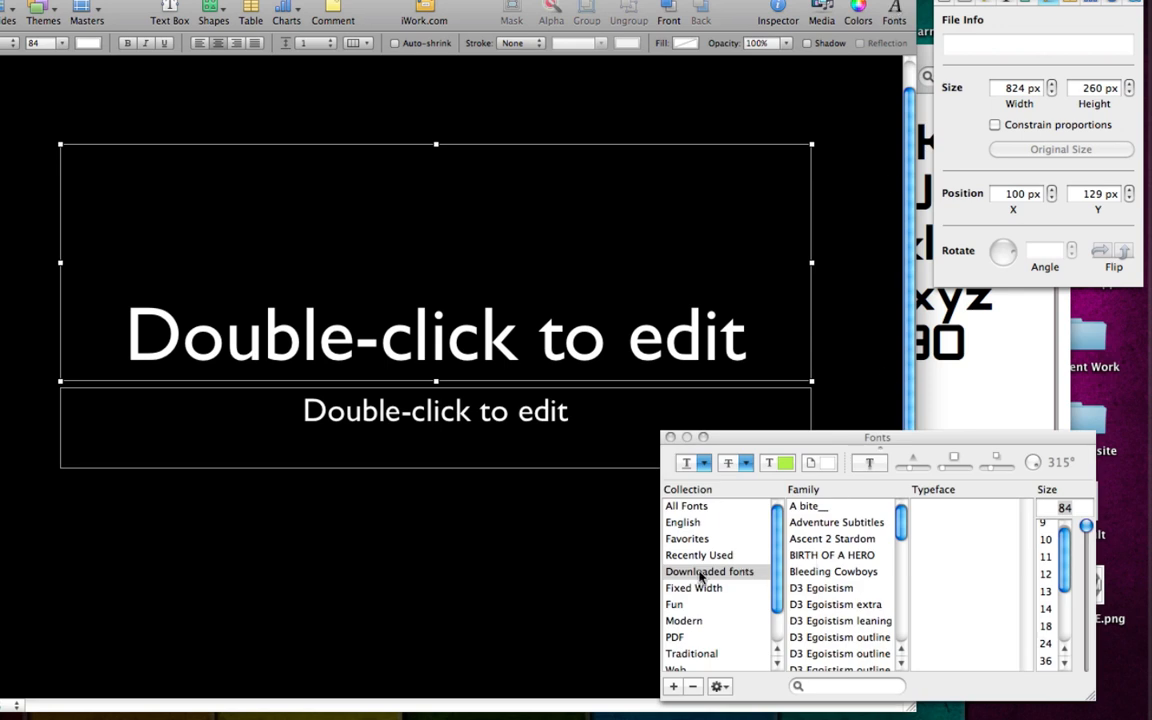
List the downloaded fonts collection to confirm Adventure Subtitles is available in Keynote.
{"action": "left_click", "coordinate": [709, 571]}
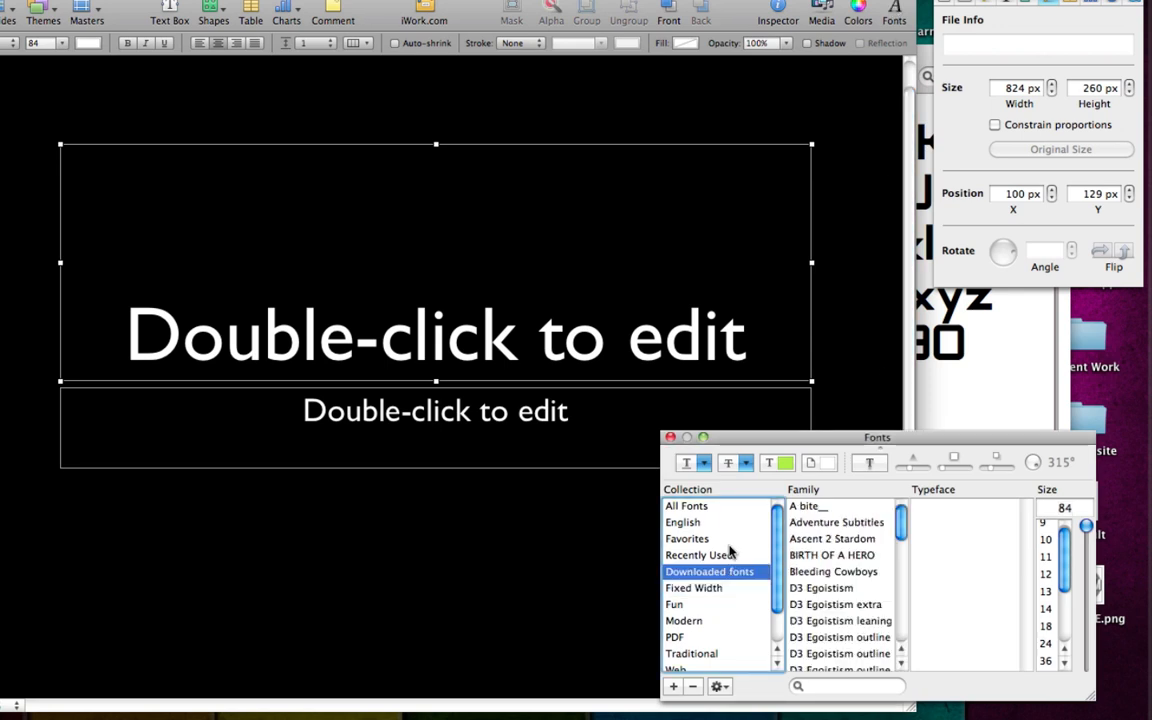
{"action": "scroll", "scroll_direction": "down", "scroll_amount": 3}
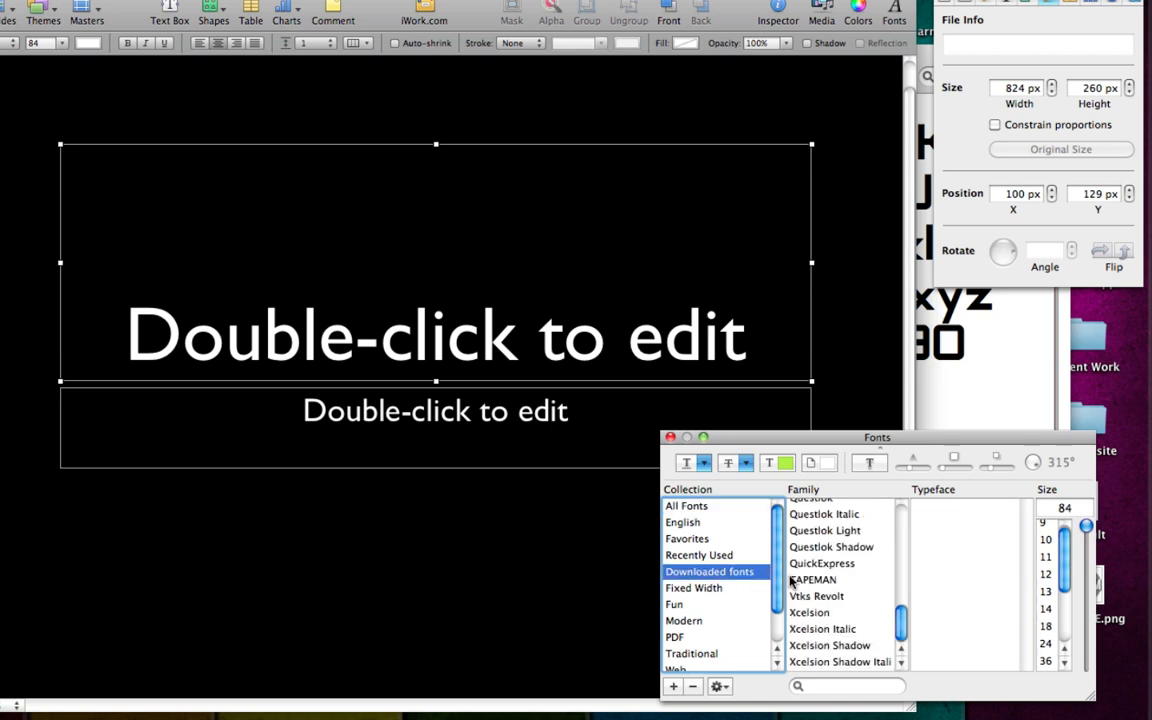
{"action": "scroll", "scroll_direction": "up", "scroll_amount": 3}
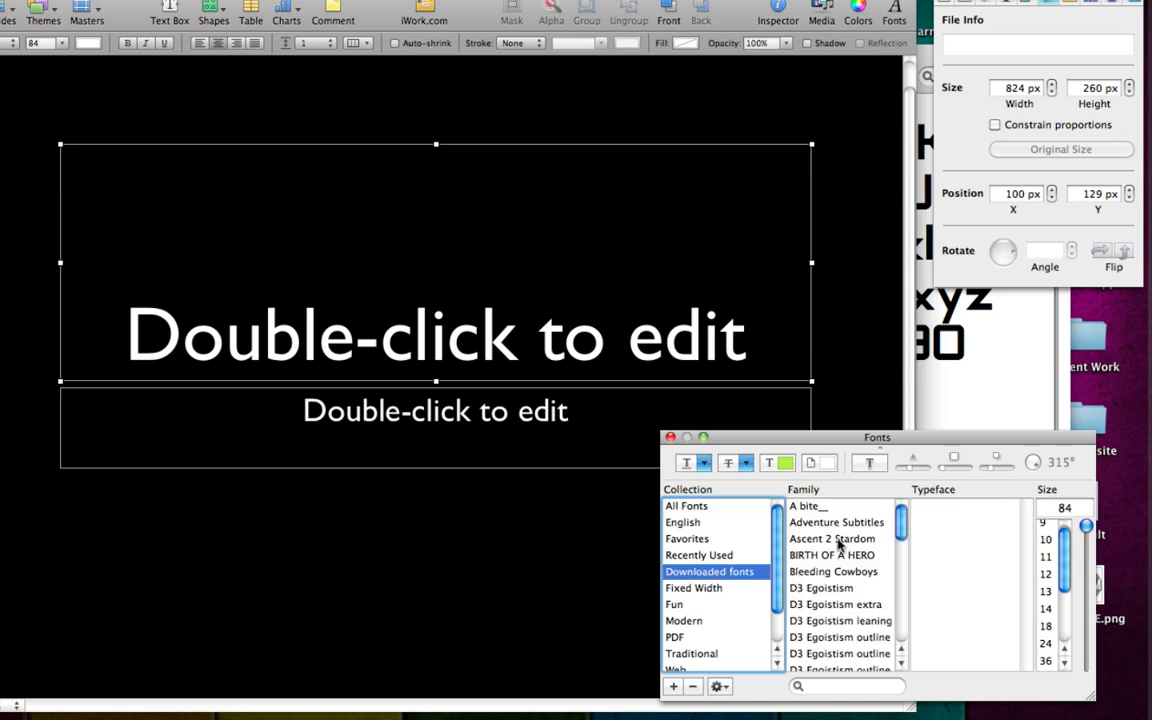
{"action": "left_click", "coordinate": [836, 522]}
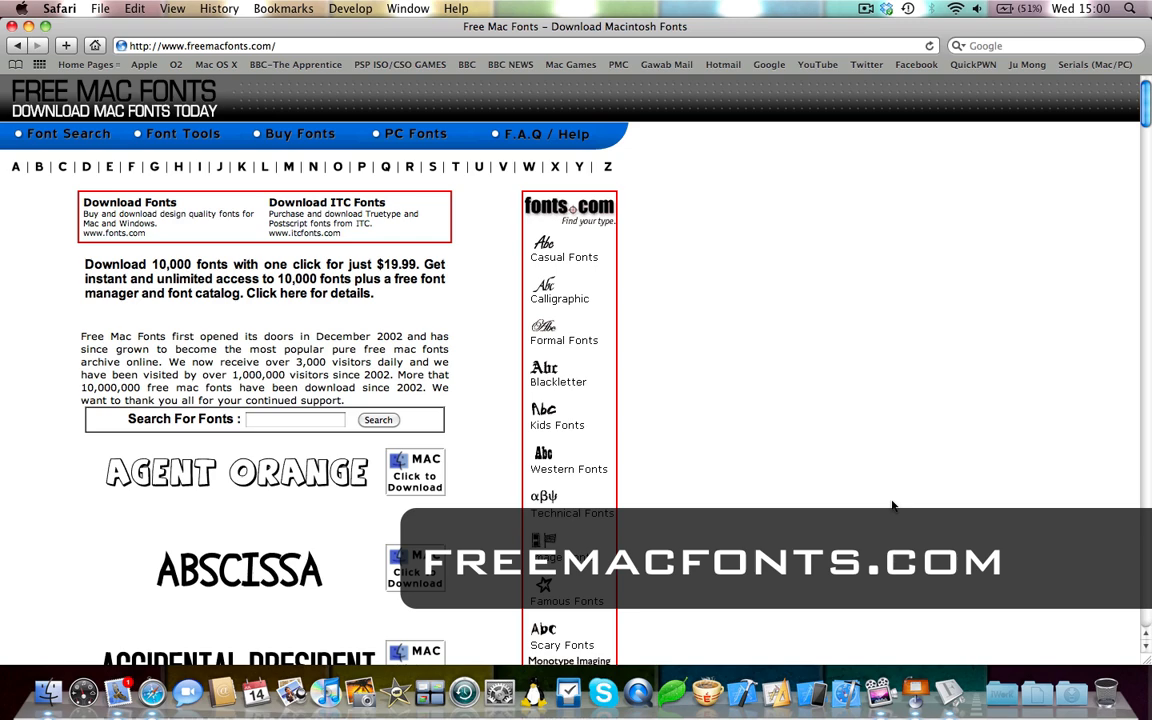
{"action": "mouse_move", "coordinate": [842, 340]}
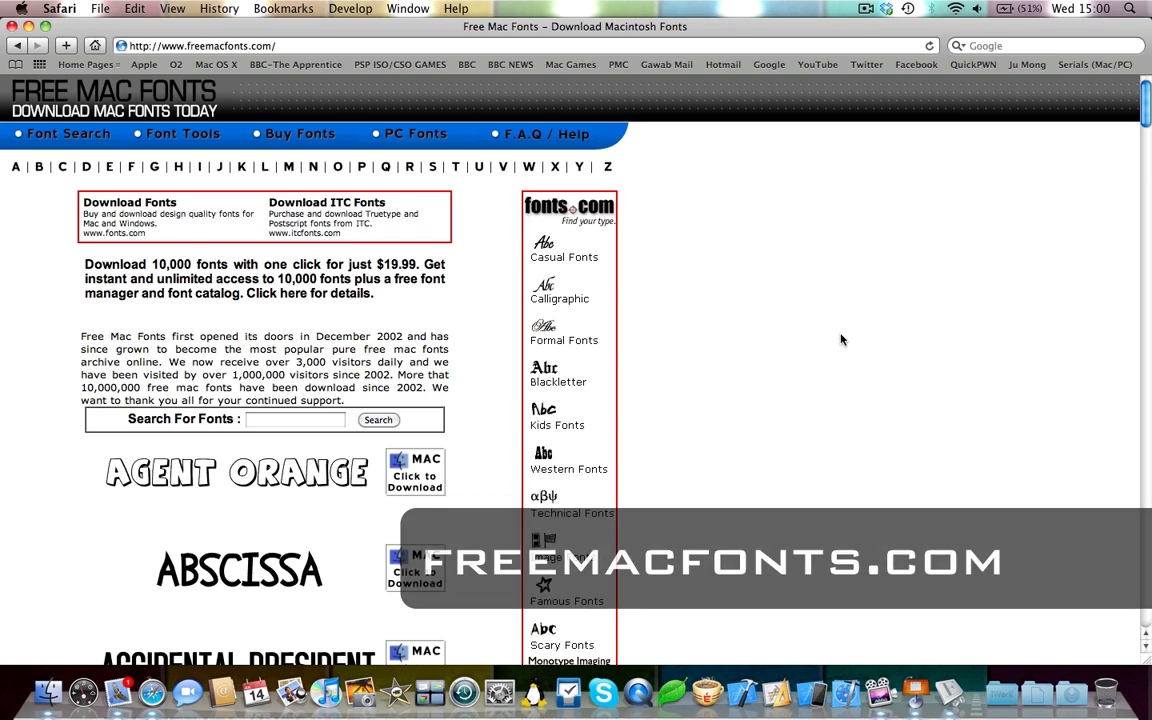
Scroll the freemacfonts.com font list past Adventure Subtitles and back to the top.
{"action": "scroll", "scroll_direction": "down", "scroll_amount": 3}
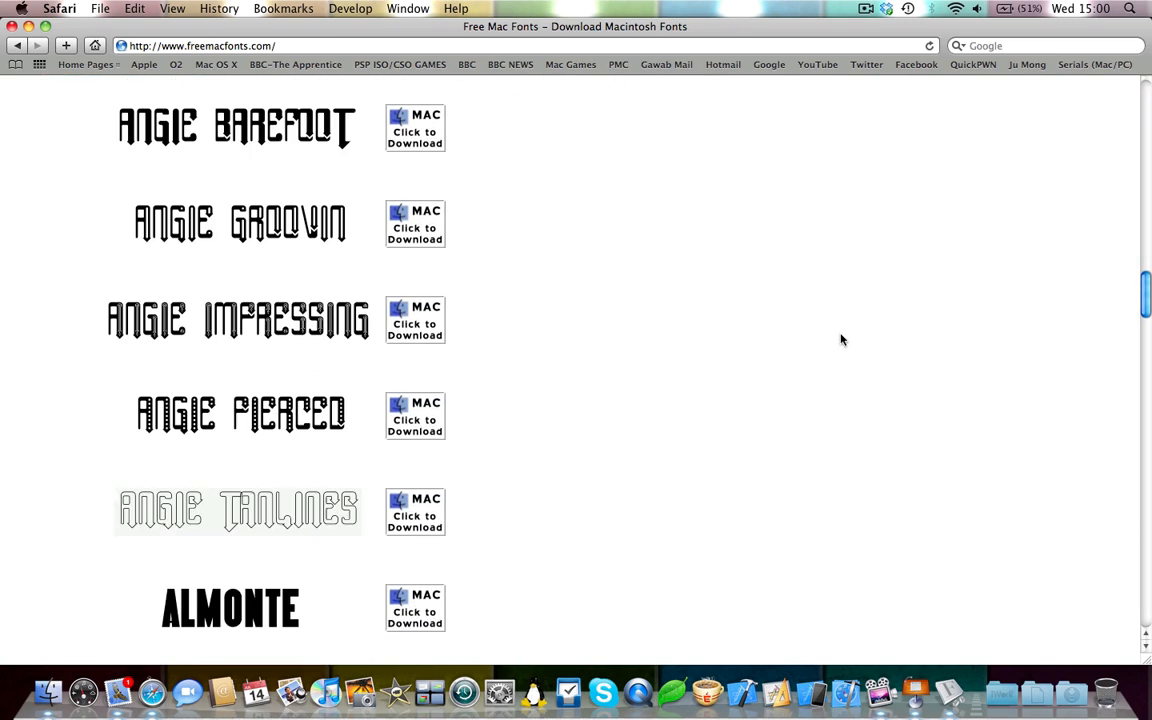
{"action": "scroll", "scroll_direction": "up", "scroll_amount": 3}
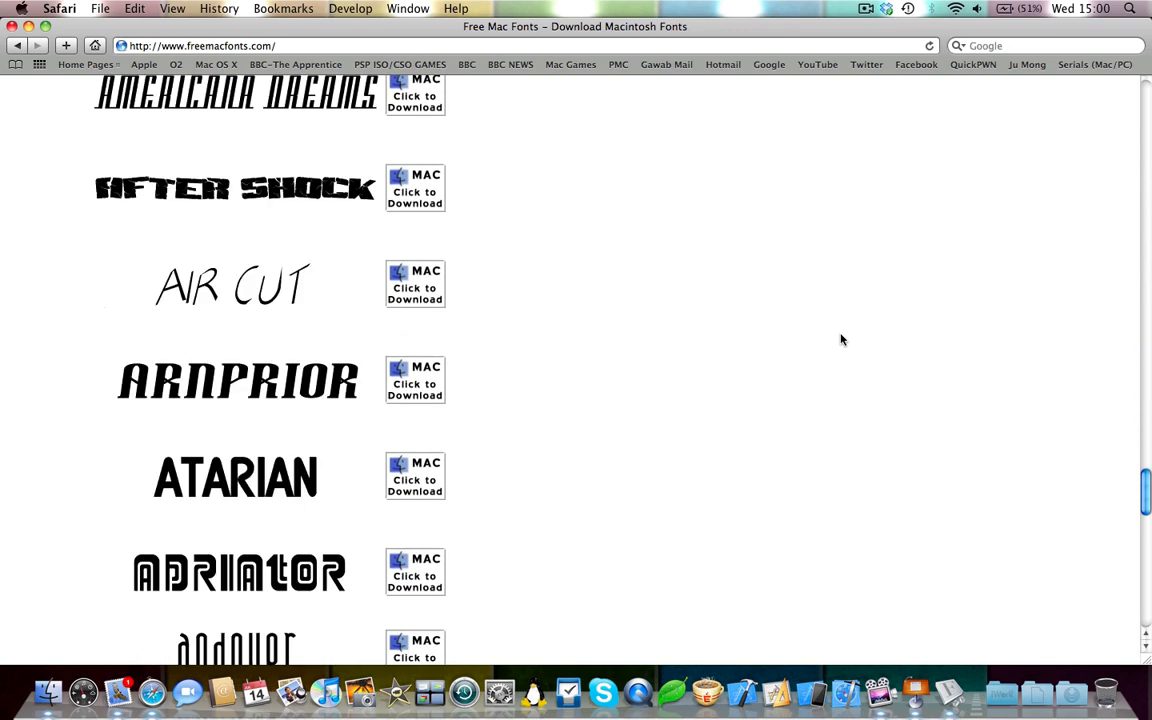
{"action": "scroll", "scroll_direction": "down", "scroll_amount": 3}
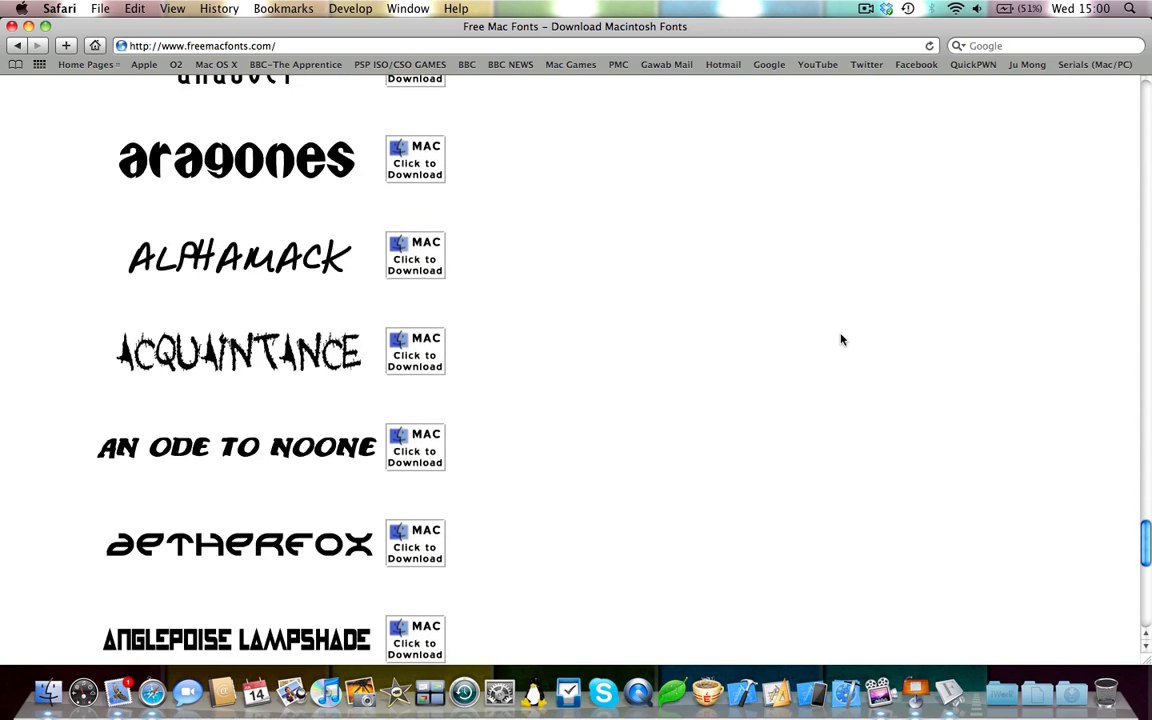
{"action": "scroll", "scroll_direction": "up", "scroll_amount": 3}
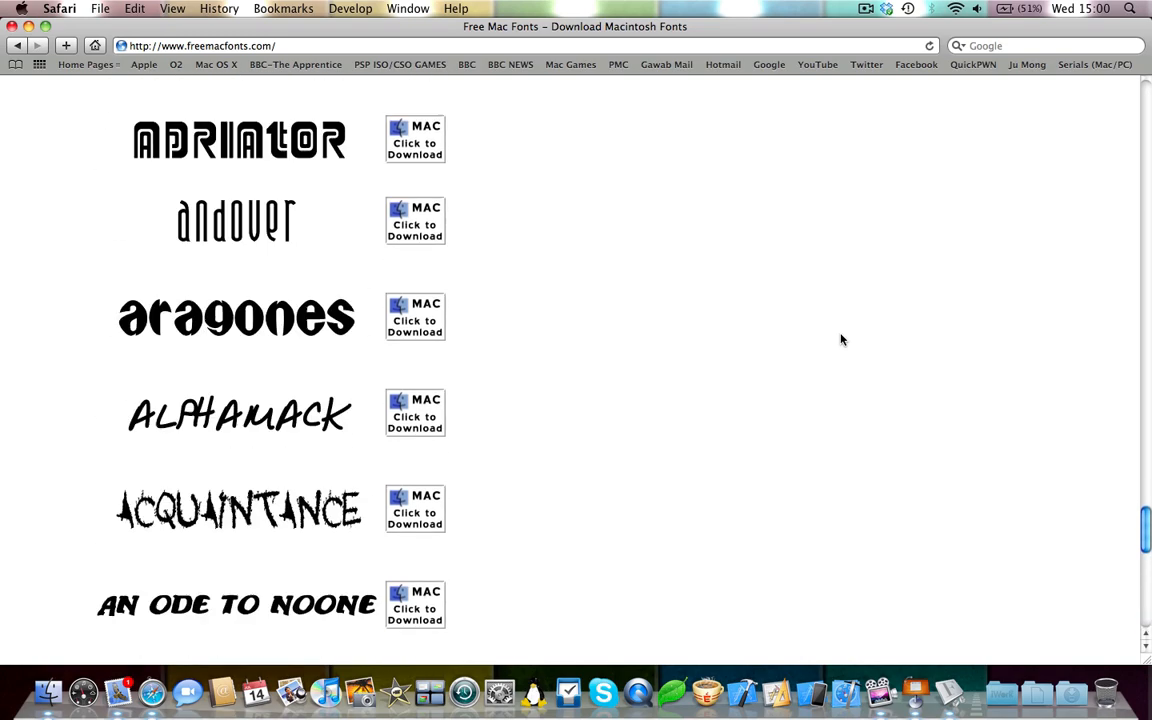
{"action": "scroll", "scroll_direction": "down", "scroll_amount": 3}
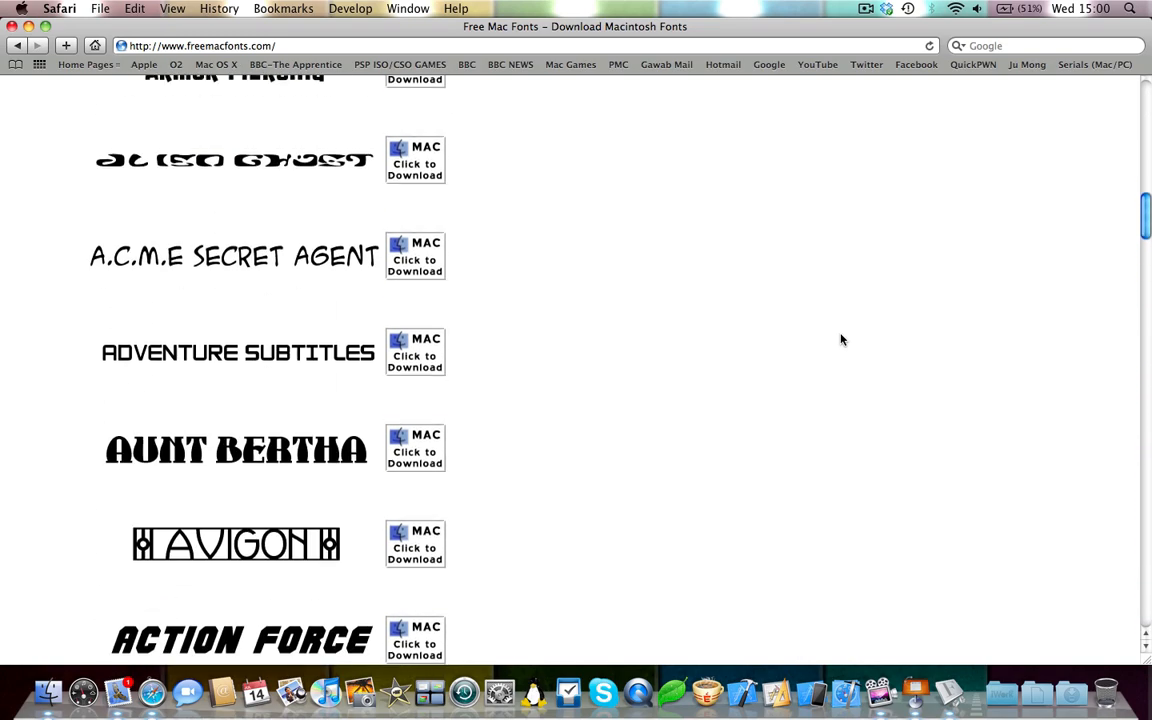
{"action": "scroll", "scroll_direction": "up", "scroll_amount": 3}
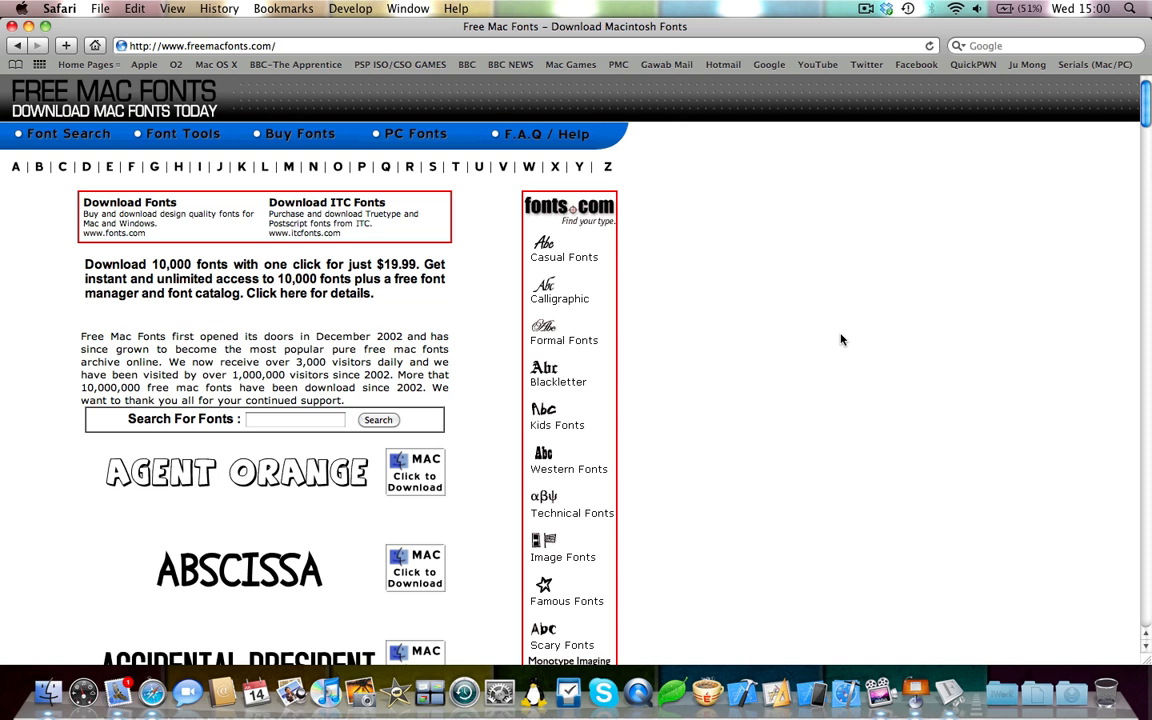